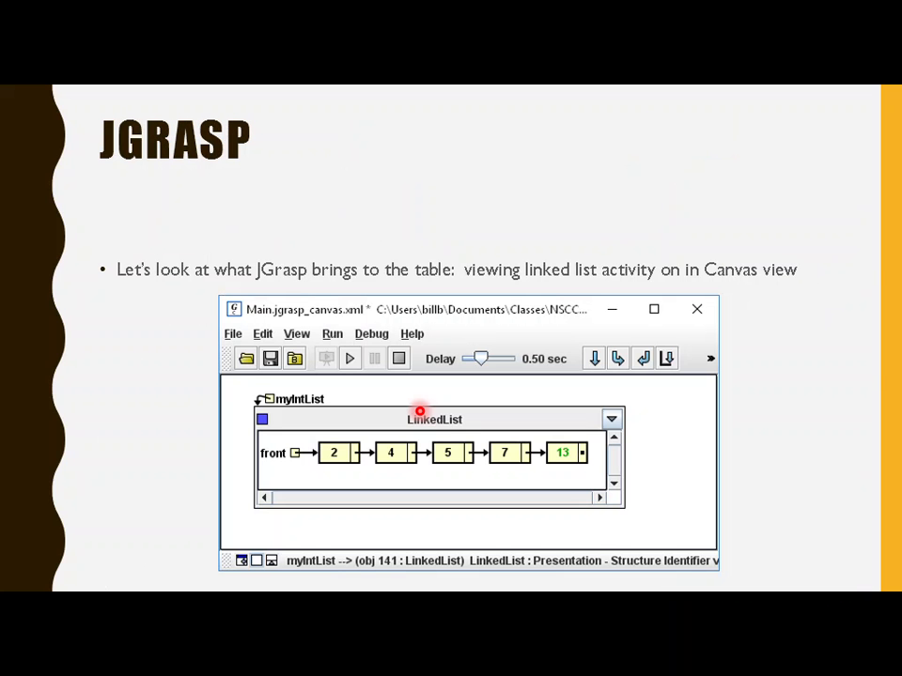
pyautogui.moveTo(146, 340)
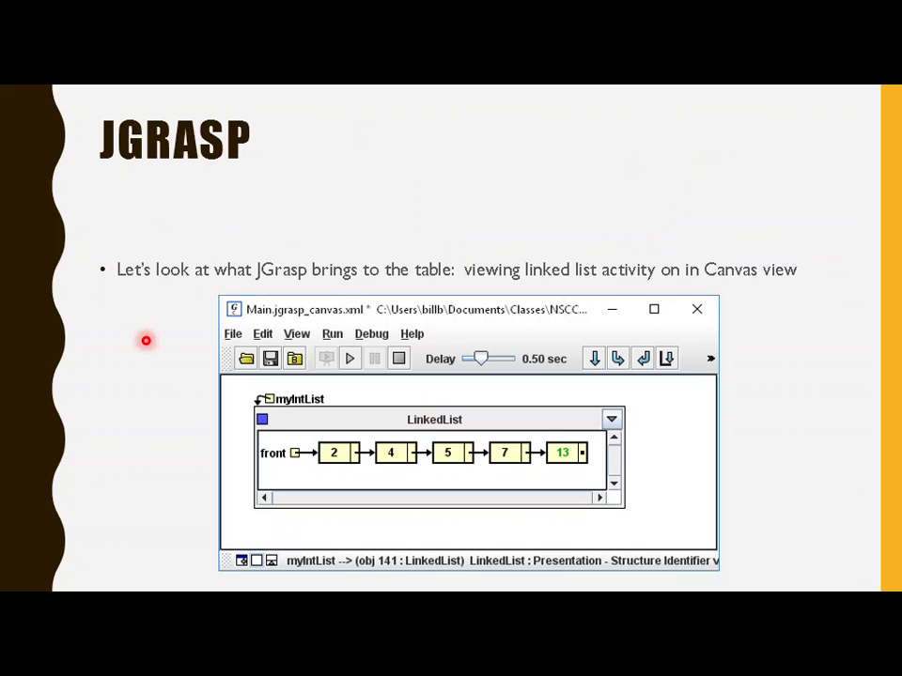
pyautogui.moveTo(29, 353)
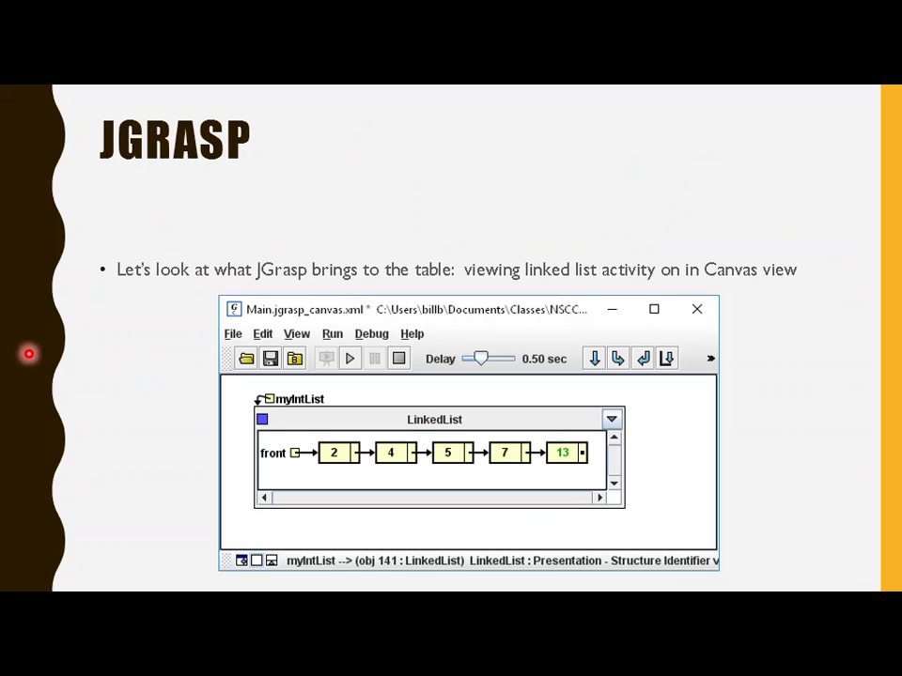
pyautogui.moveTo(19, 342)
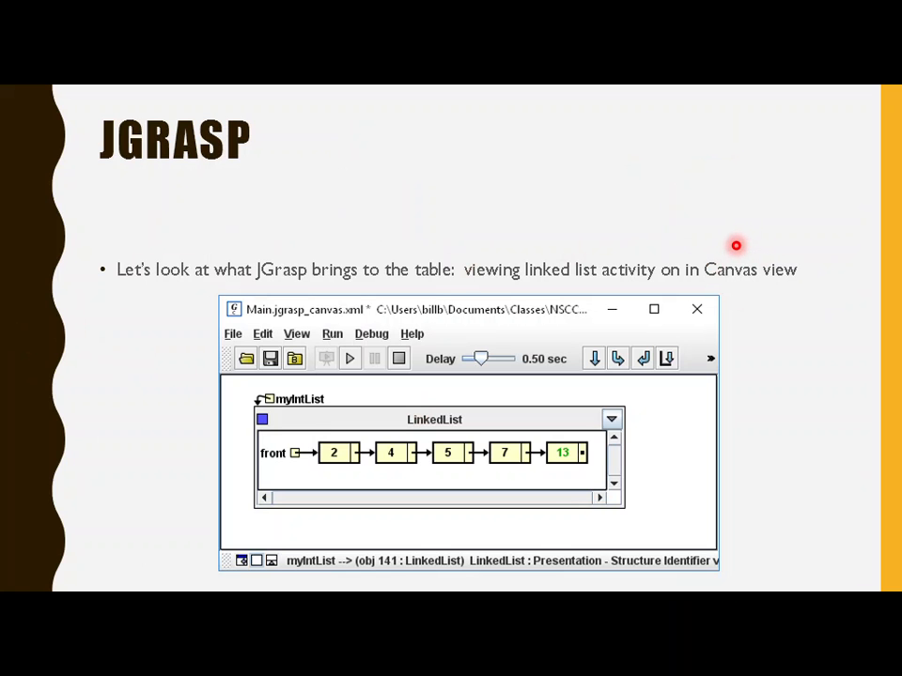
pyautogui.moveTo(218, 374)
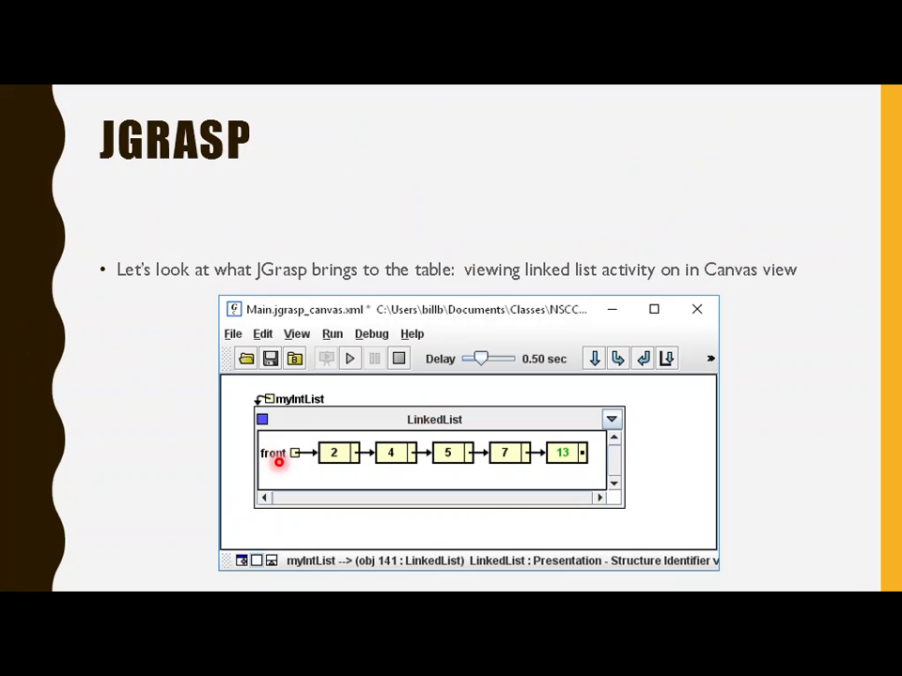
pyautogui.moveTo(302, 376)
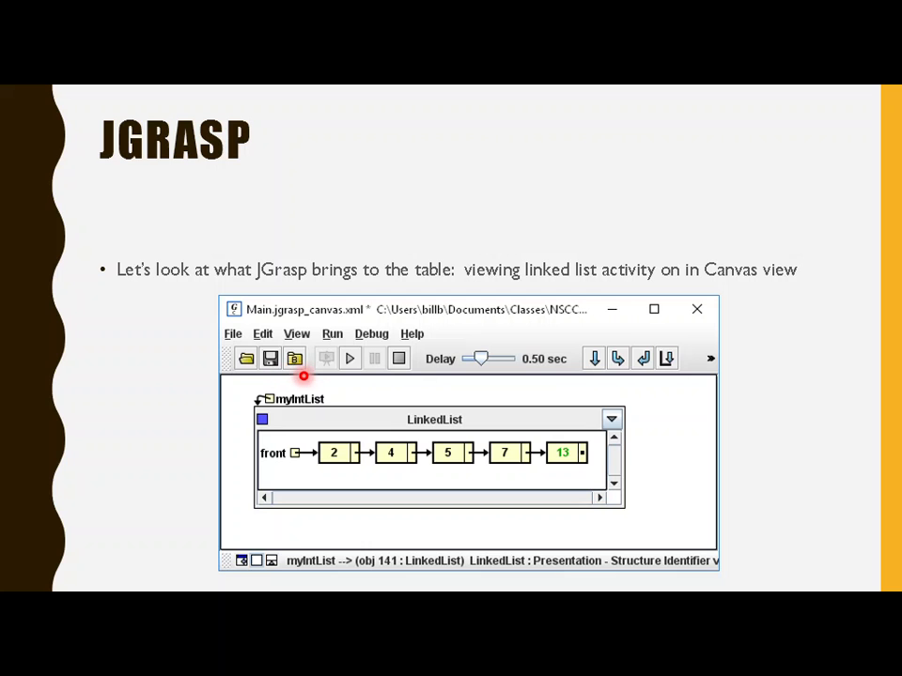
pyautogui.moveTo(375, 460)
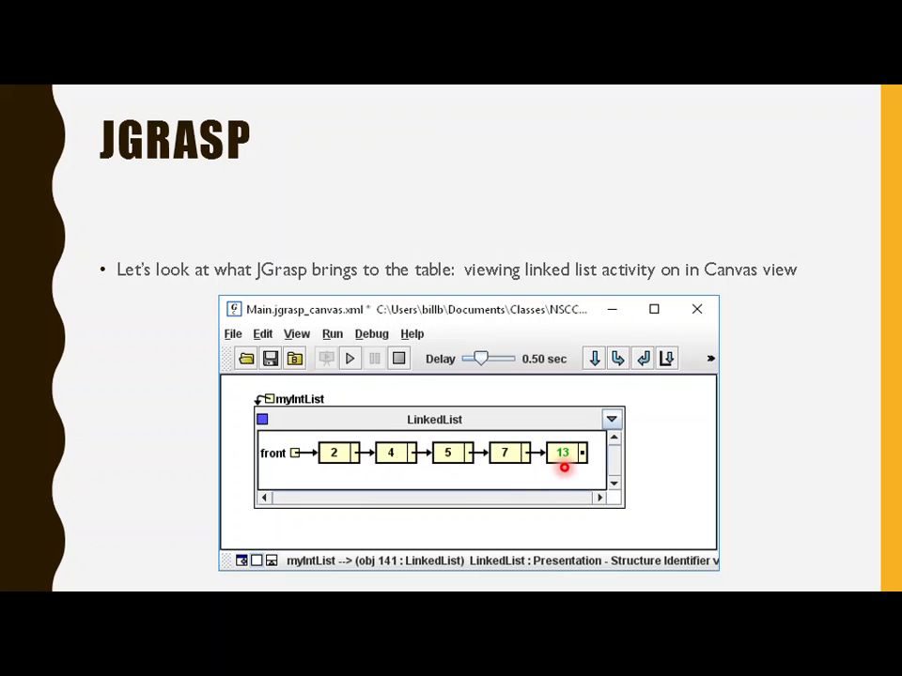
pyautogui.moveTo(64, 207)
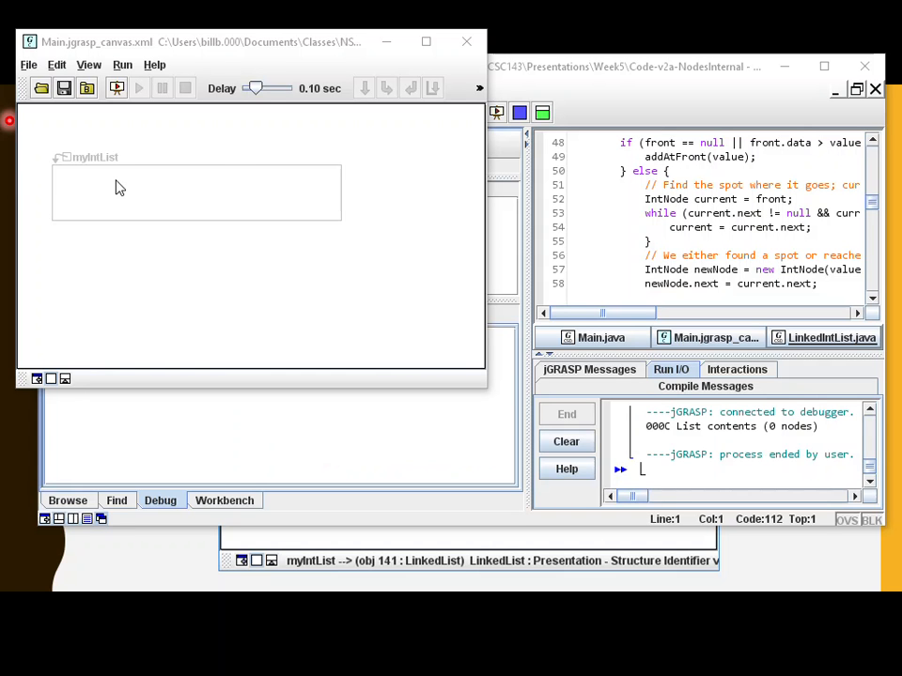
pyautogui.moveTo(165, 168)
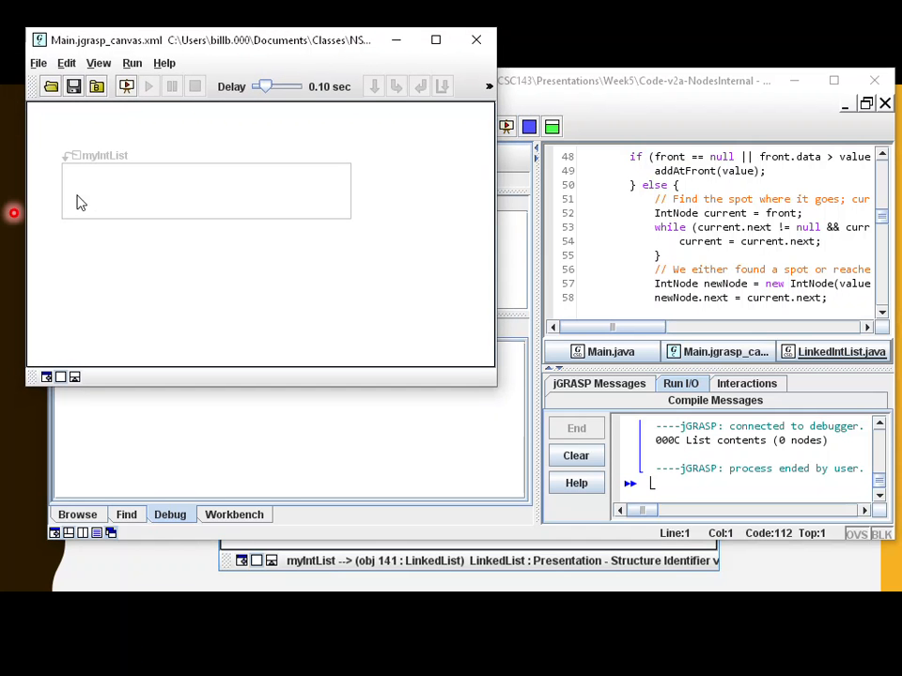
pyautogui.moveTo(106, 195)
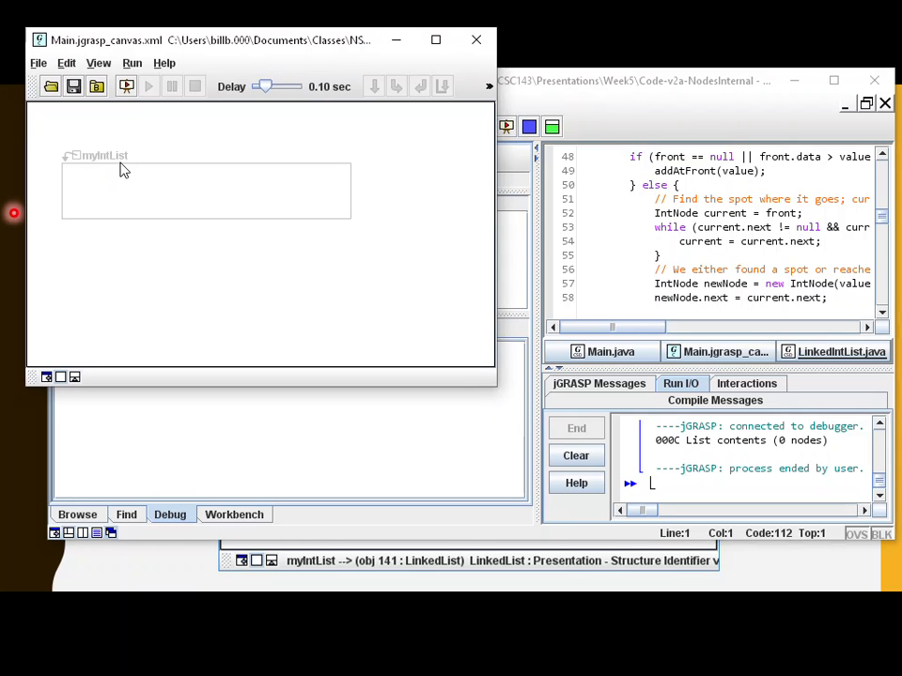
pyautogui.moveTo(122, 167)
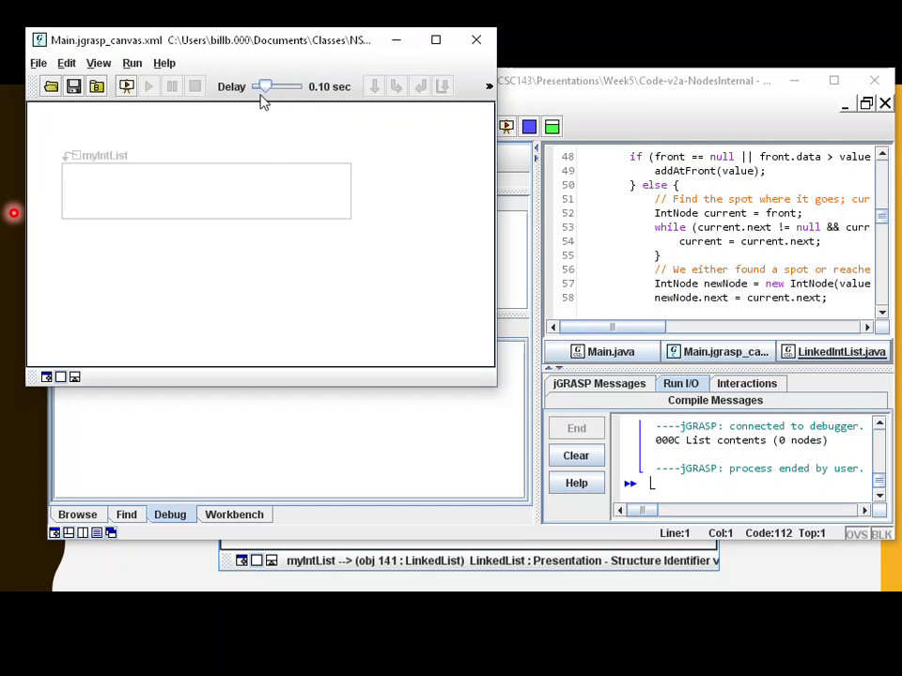
# Slow the animation by setting the Delay slider to 0.30 seconds per step.
pyautogui.moveTo(263, 86); pyautogui.dragTo(272, 86)
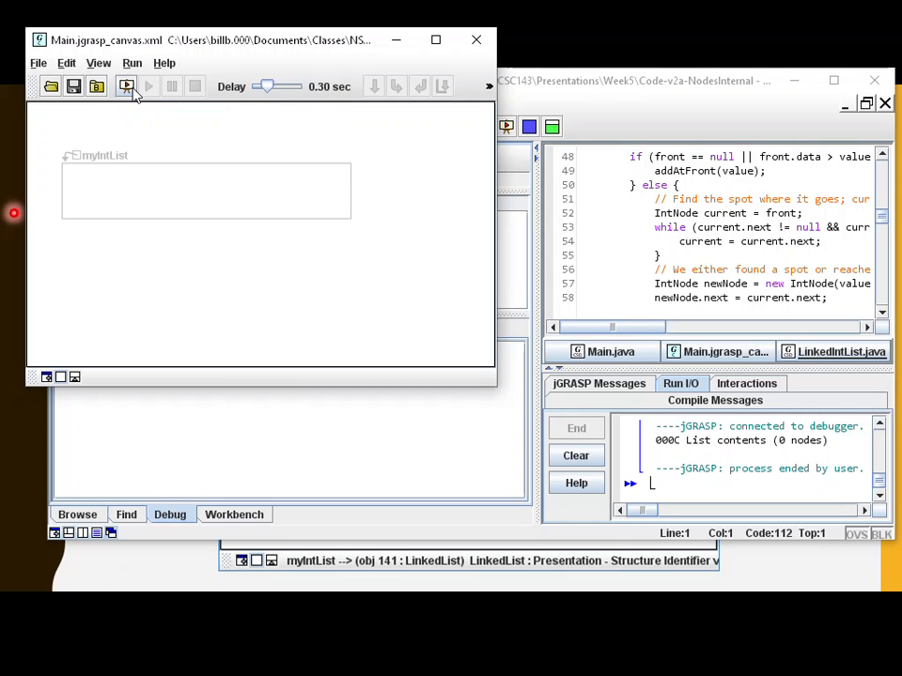
# Run with autostep so the list builds to 2 4 5 7 13 then empties to 0 nodes.
pyautogui.click(126, 86)
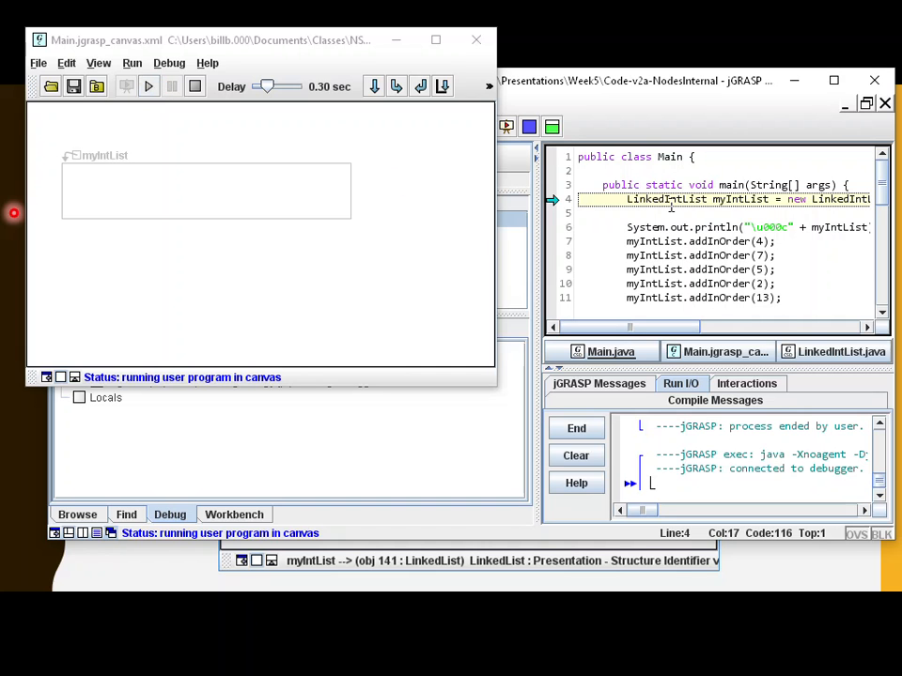
pyautogui.moveTo(148, 86)
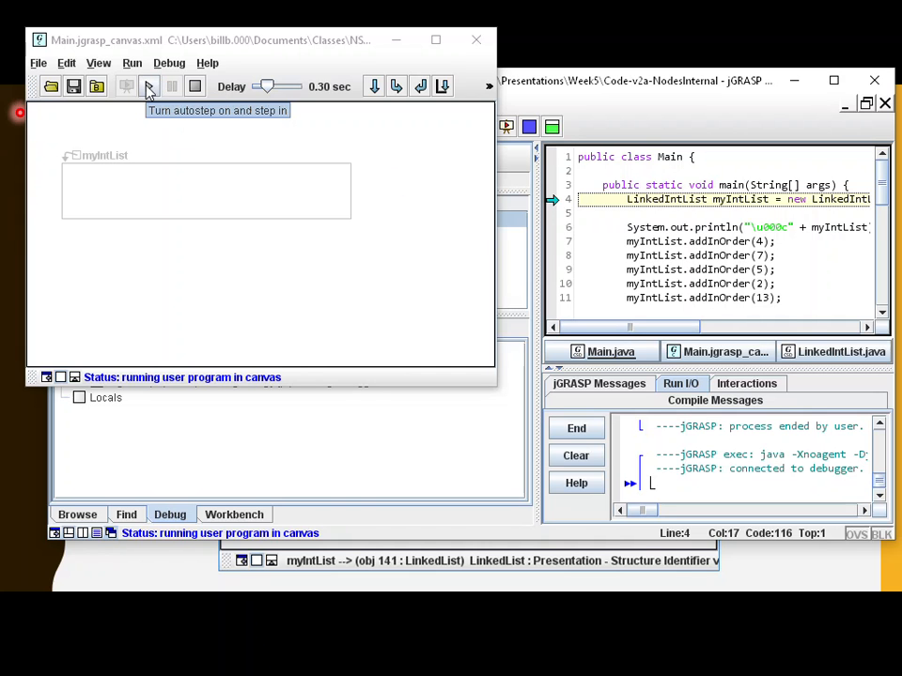
pyautogui.click(147, 86)
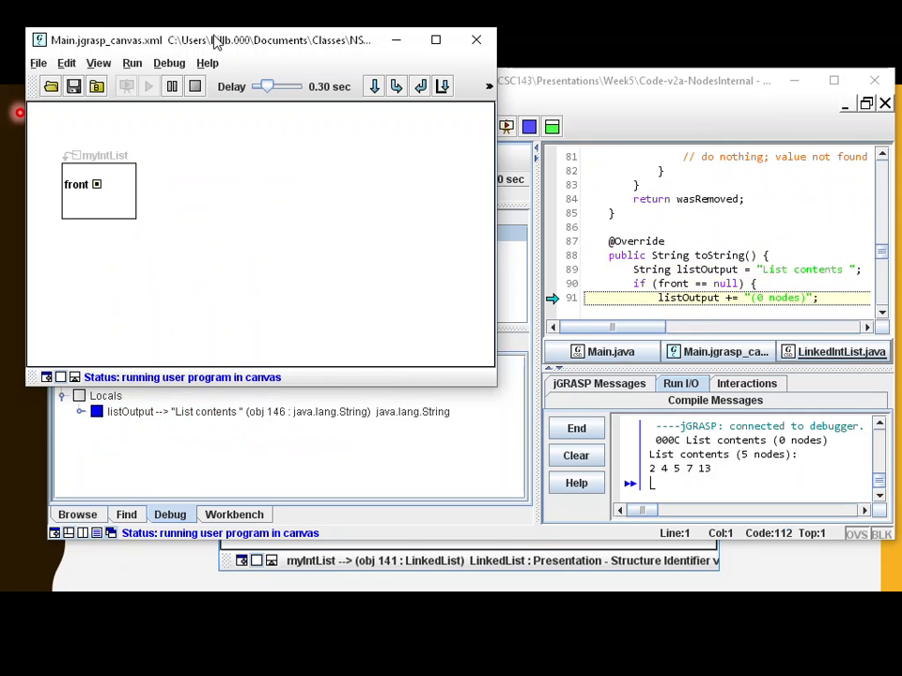
pyautogui.click(124, 87)
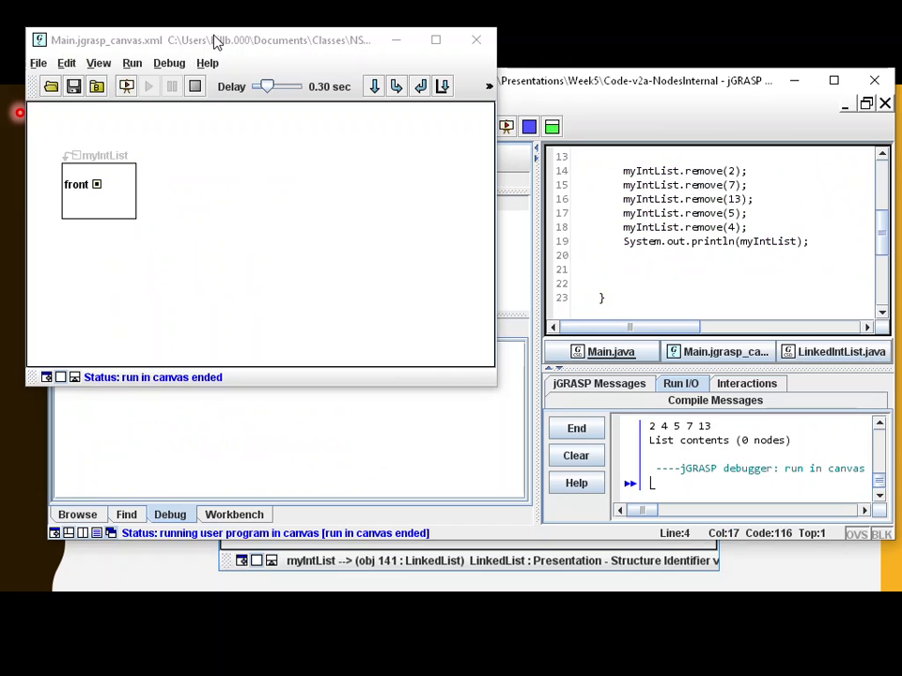
pyautogui.moveTo(216, 231)
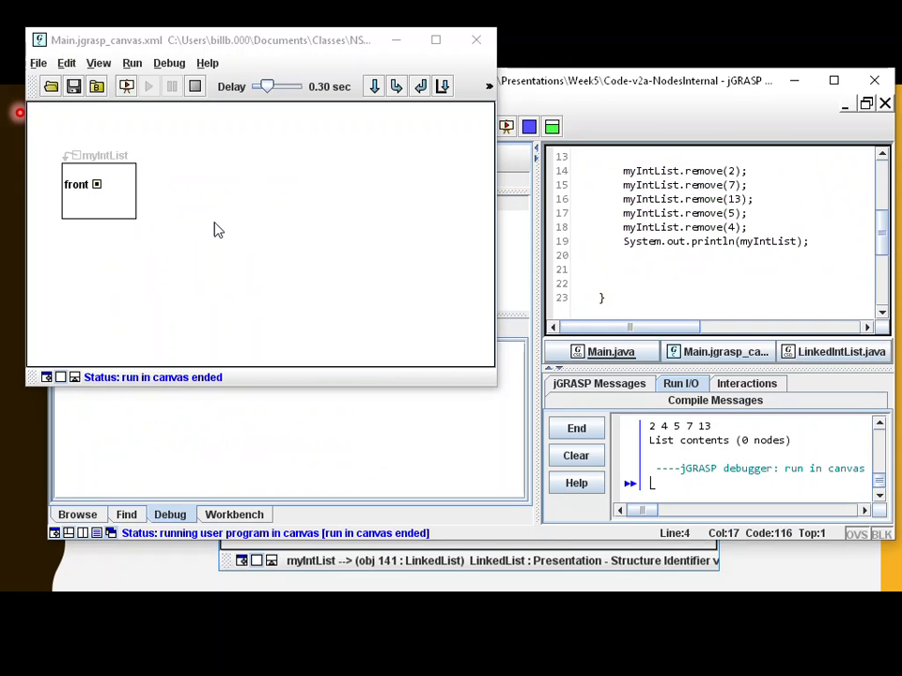